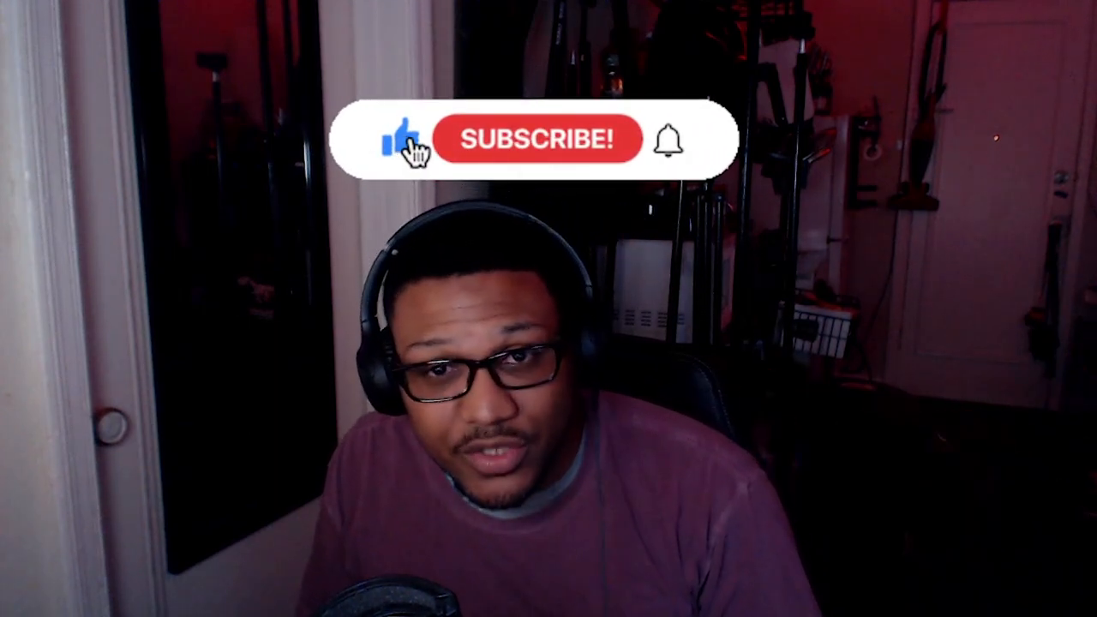
pyautogui.click(542, 139)
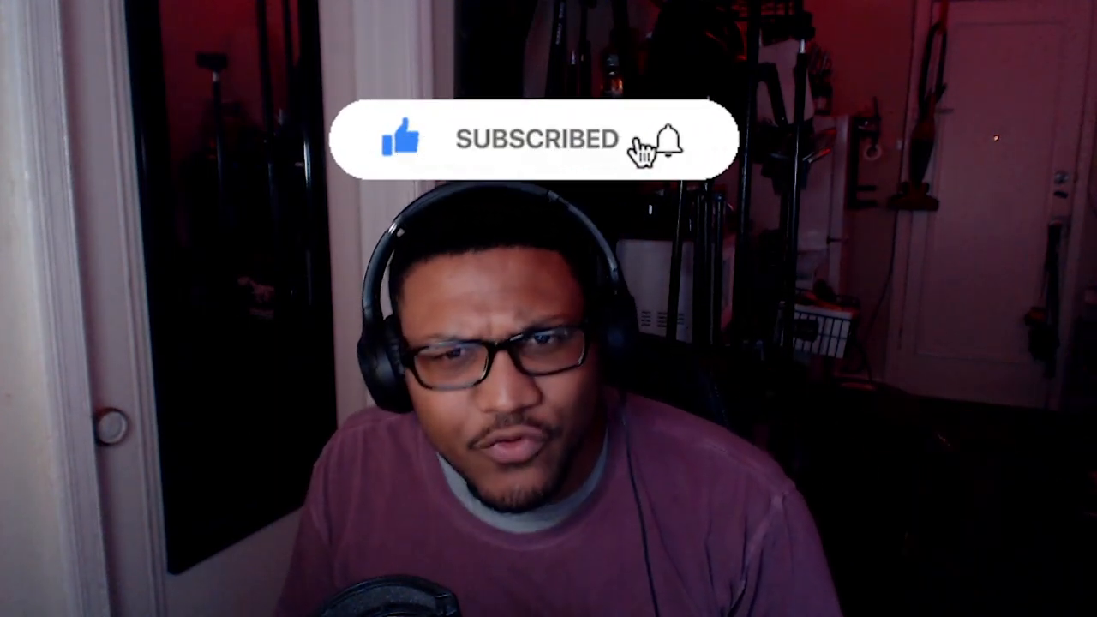